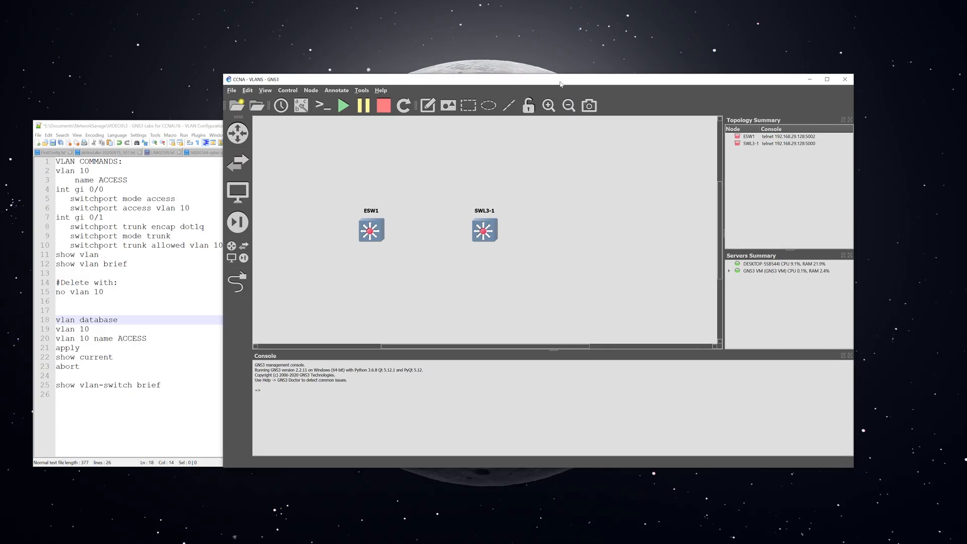
pyautogui.moveTo(409, 257)
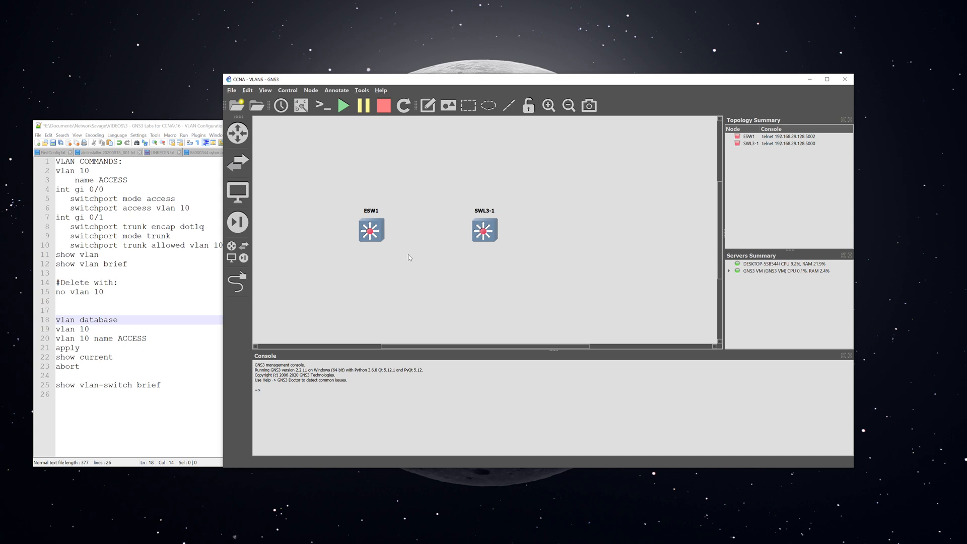
pyautogui.moveTo(375, 220)
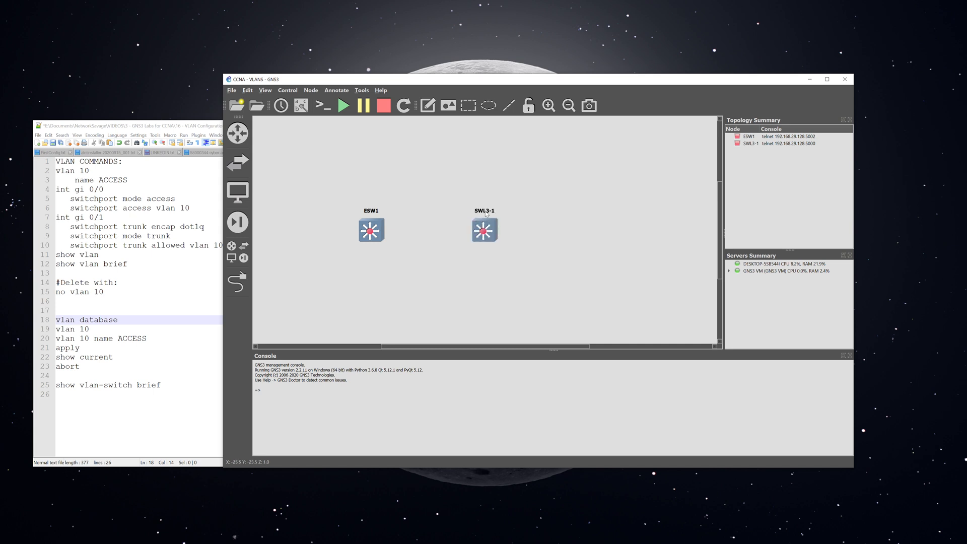
pyautogui.moveTo(343, 105)
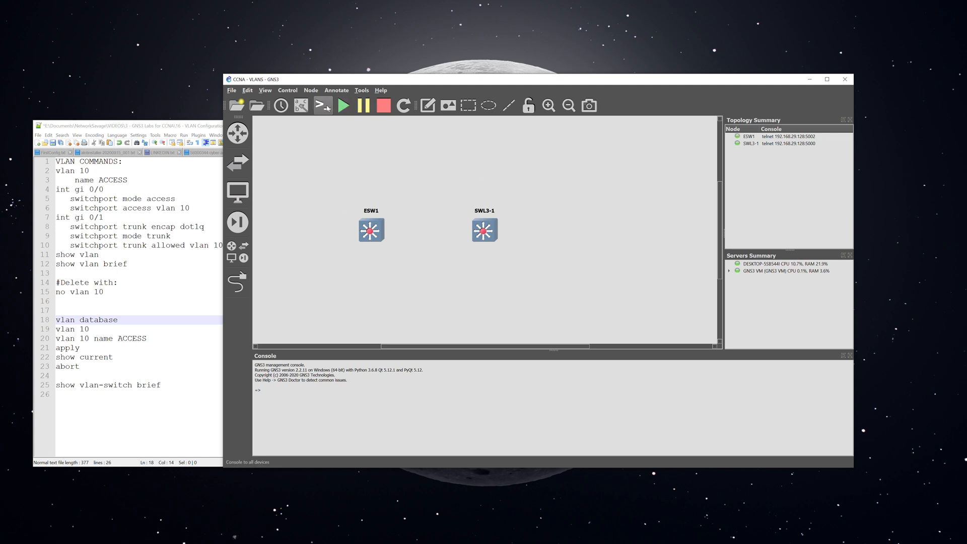
pyautogui.moveTo(323, 105)
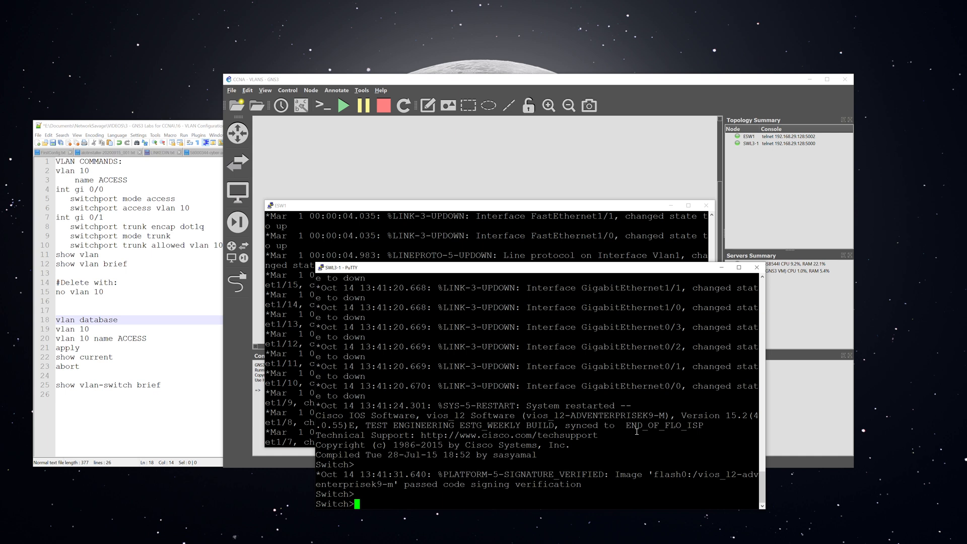
# - Create VLAN 10 named ACCESS on SWL3-1 and check it with show vlan brief
pyautogui.write('en')
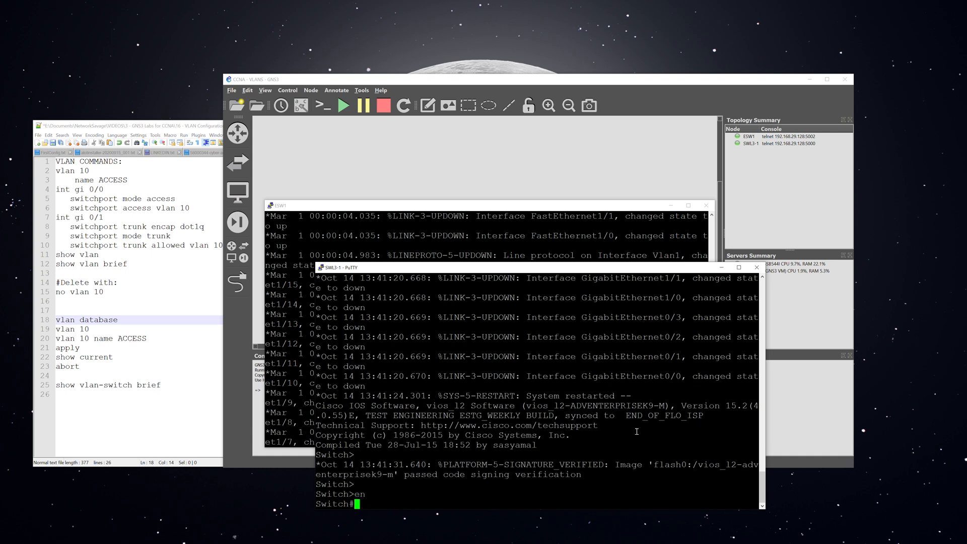
pyautogui.write('conf t')
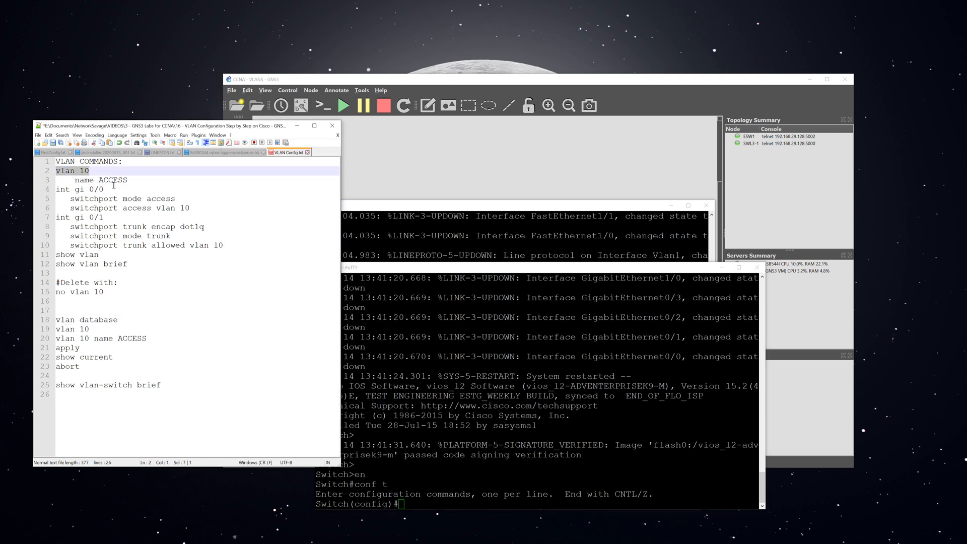
pyautogui.write('vlan 10')
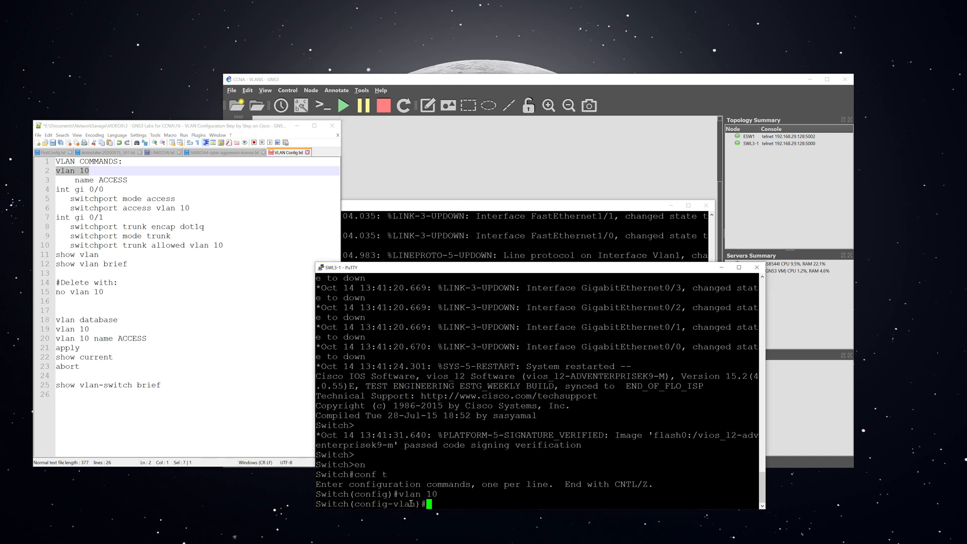
pyautogui.moveTo(204, 196)
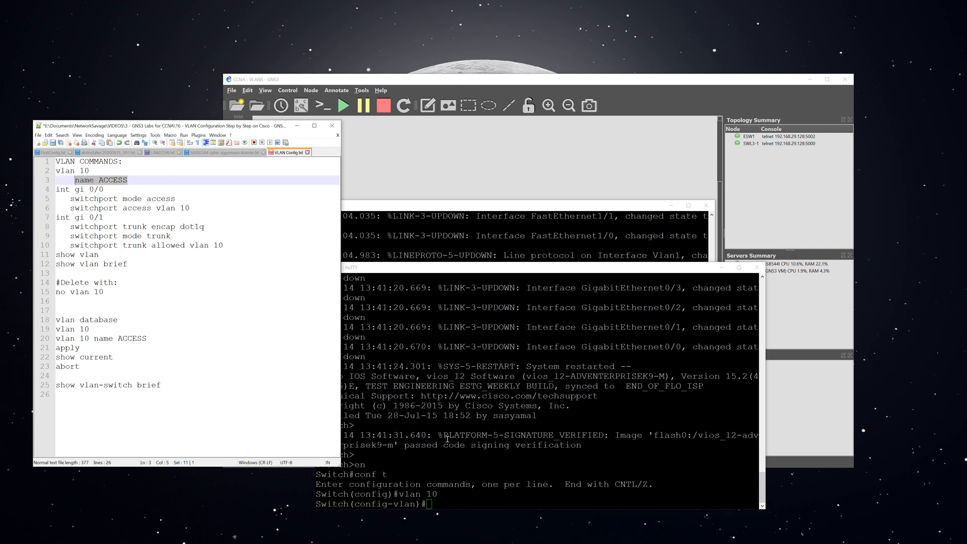
pyautogui.write('name ACCESS')
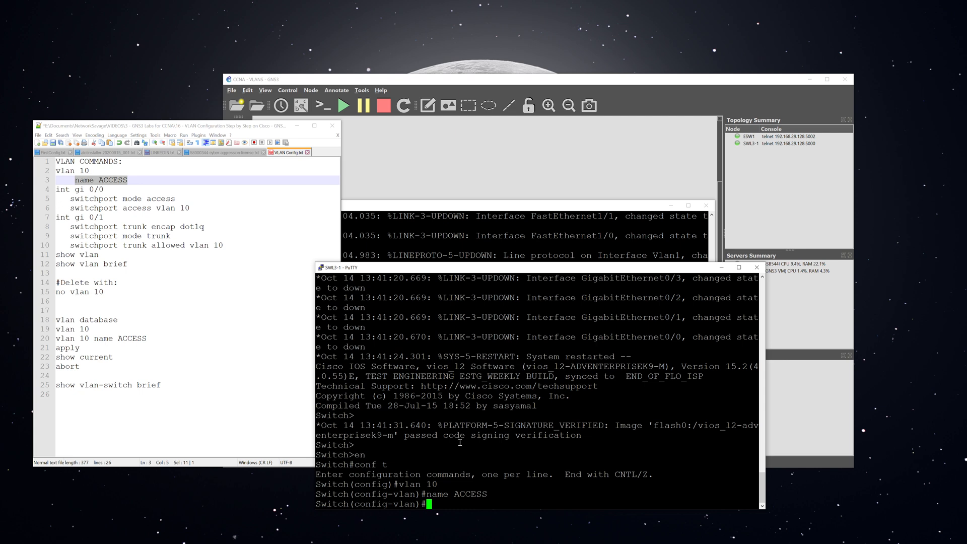
pyautogui.write('do show vlan brief')
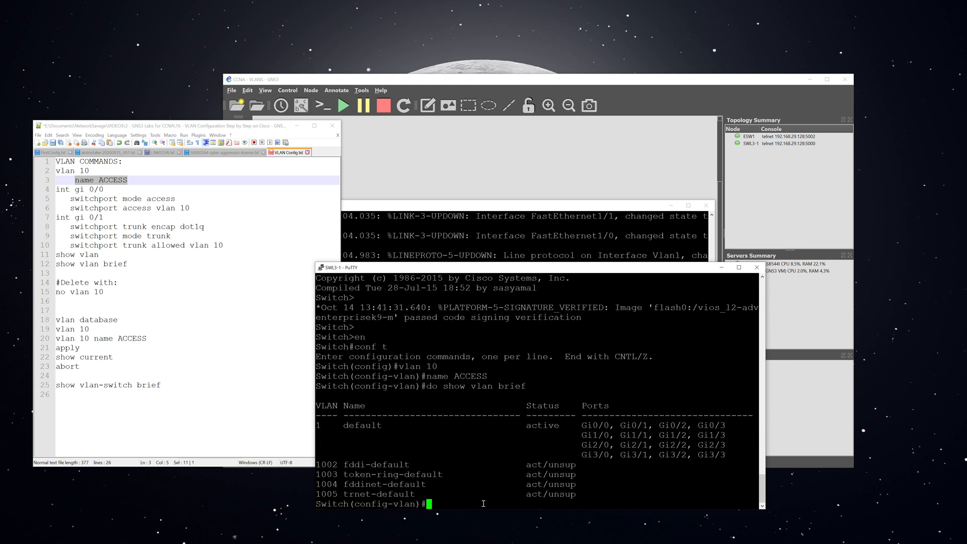
pyautogui.moveTo(450, 473)
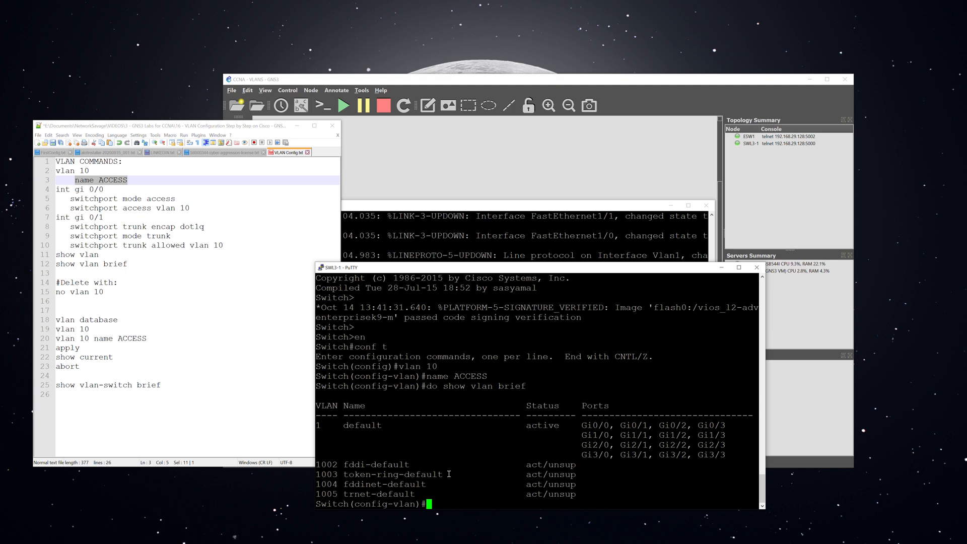
# - Make Gi0/0 an access port in VLAN 10 and confirm it appears under ACCESS
pyautogui.write('exit')
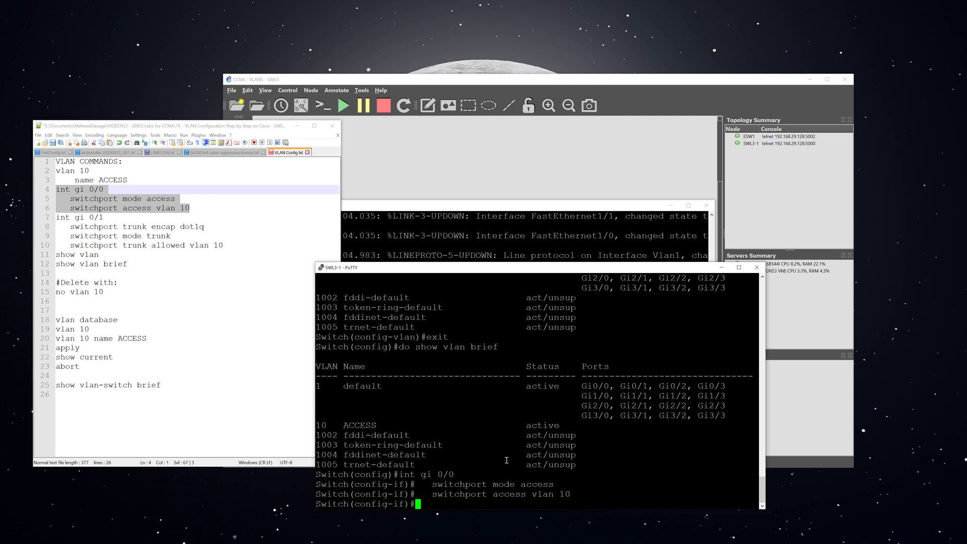
pyautogui.write('do show vlan brief')
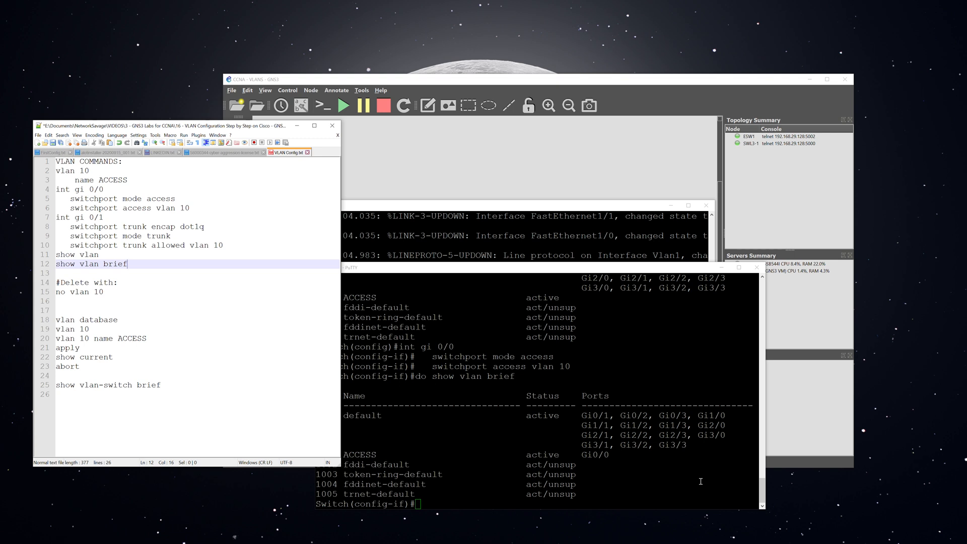
pyautogui.moveTo(642, 489)
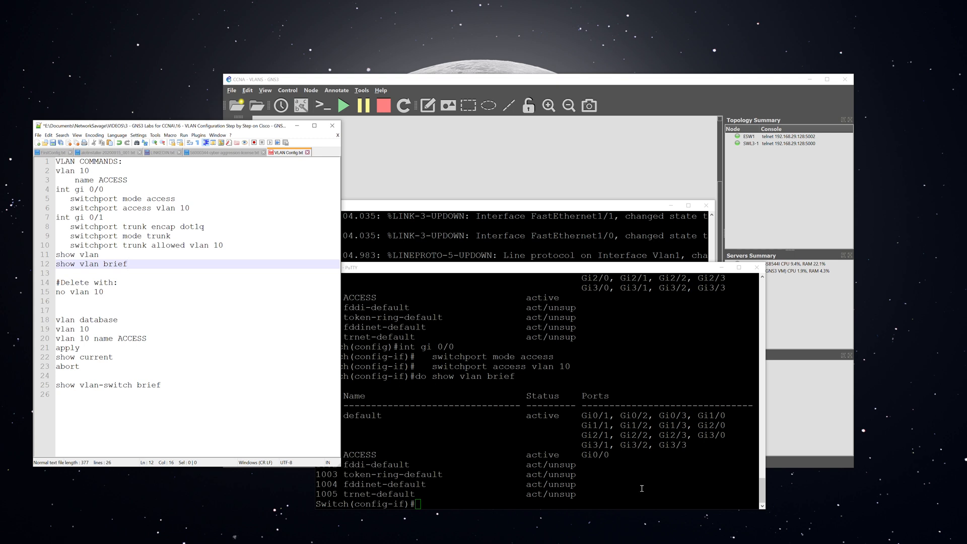
# - Make Gi0/1 a dot1q trunk allowing VLAN 10 and verify with show interfaces trunk
pyautogui.moveTo(60, 218); pyautogui.dragTo(223, 245)
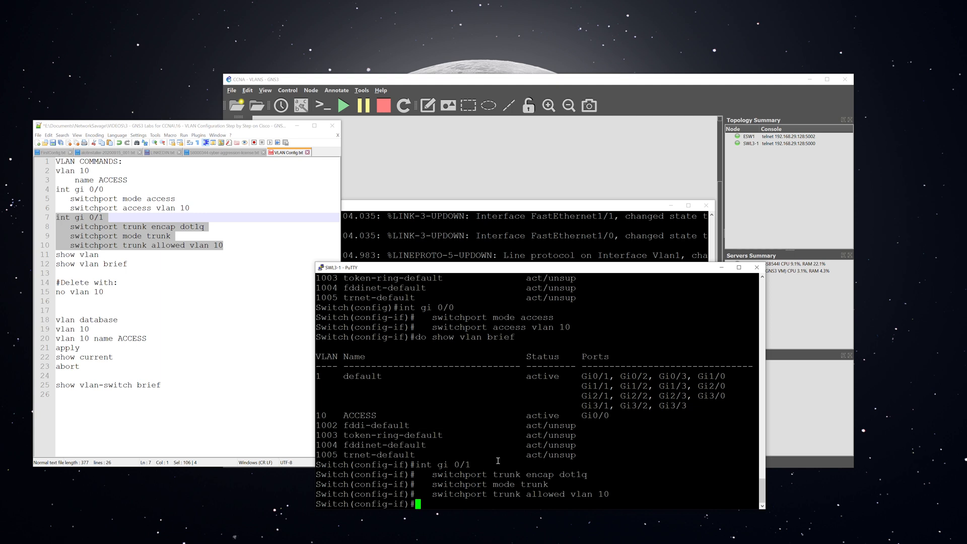
pyautogui.write('show interfaces trunk')
pyautogui.write('end')
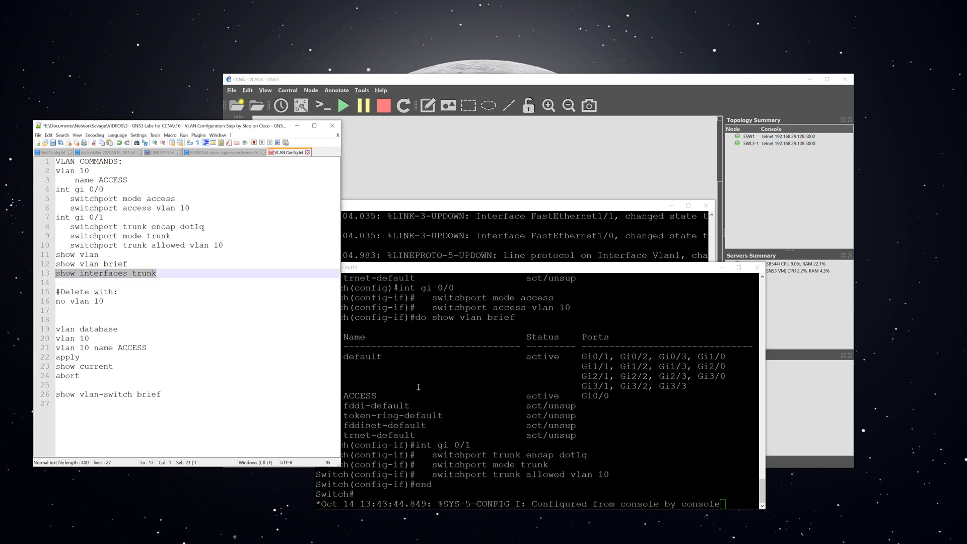
pyautogui.write('show interfaces trunk')
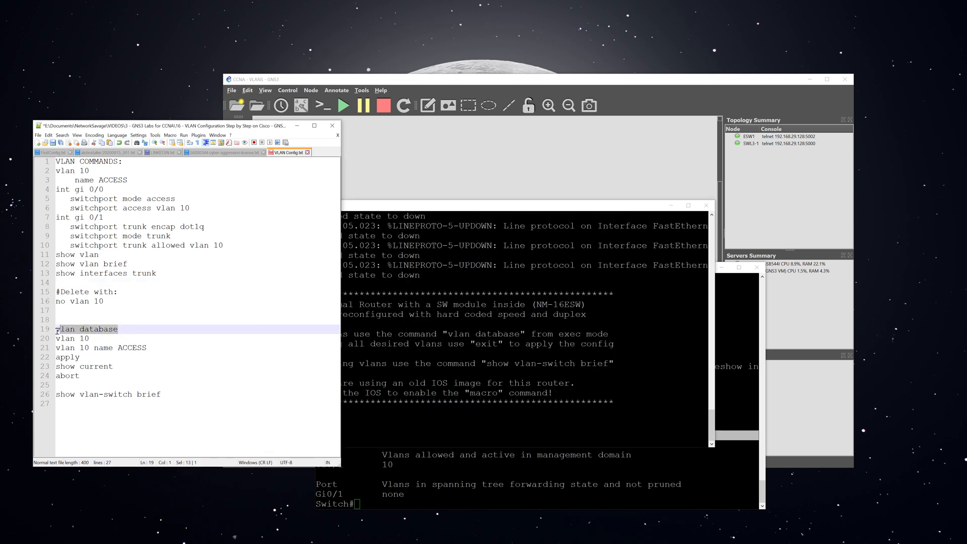
# - Add VLAN 10 named ACCESS in ESW1's VLAN database mode
pyautogui.write('vlan database')
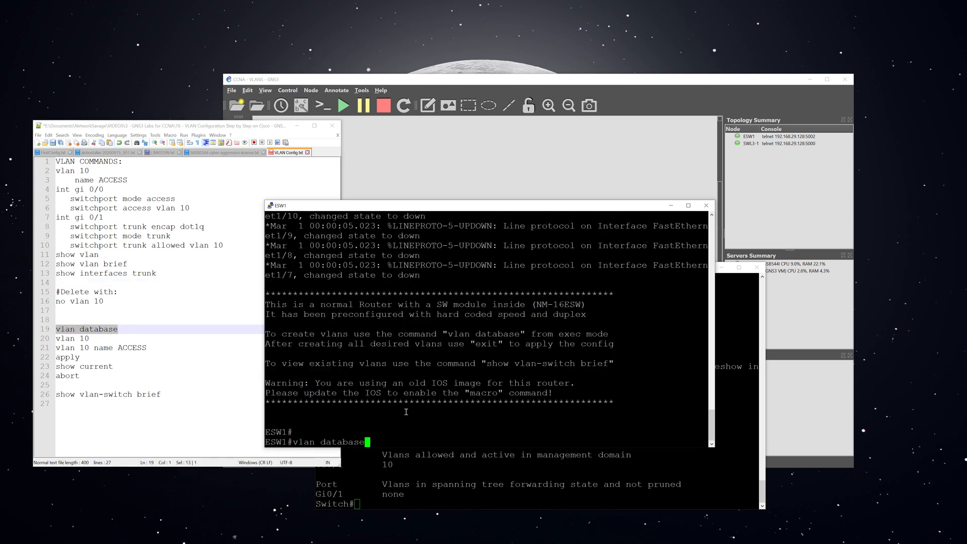
pyautogui.press('Return')
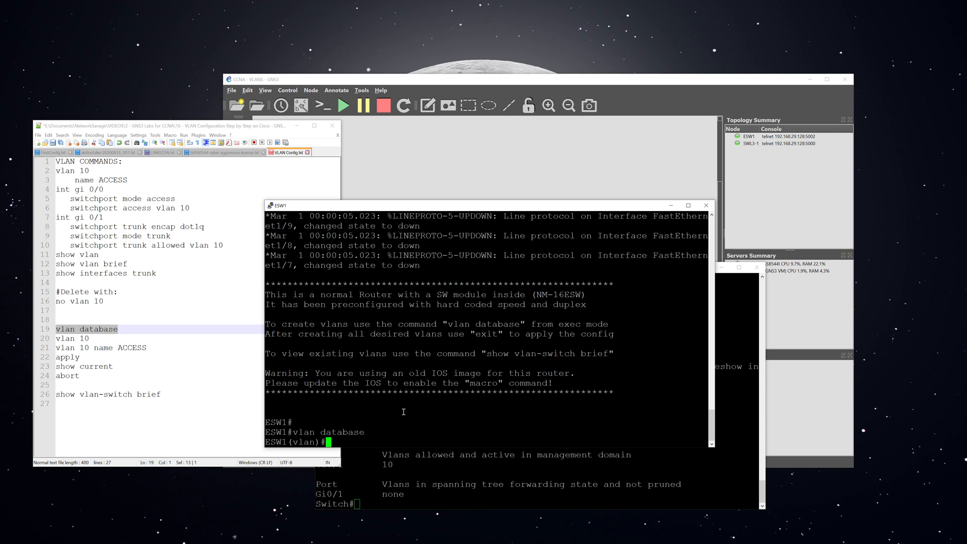
pyautogui.write('vlan 10')
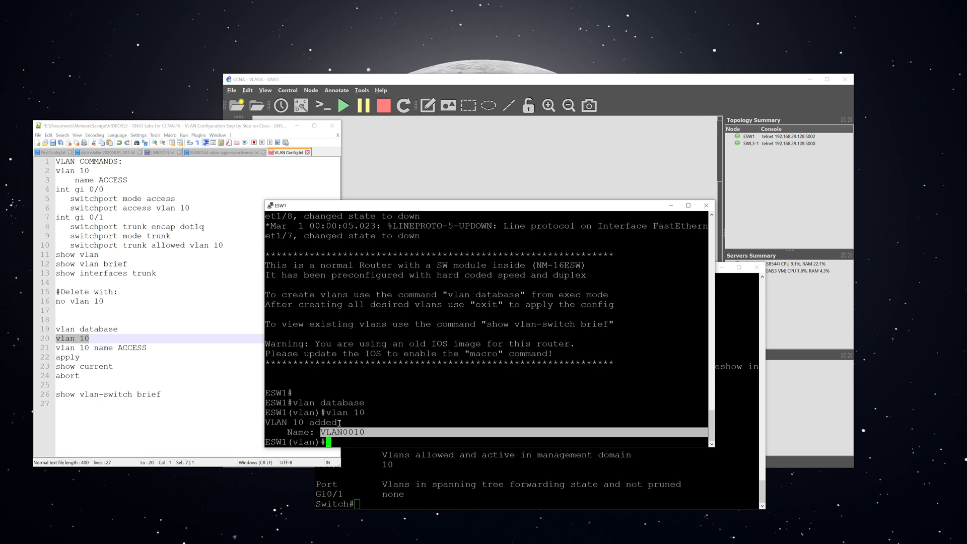
pyautogui.moveTo(381, 429)
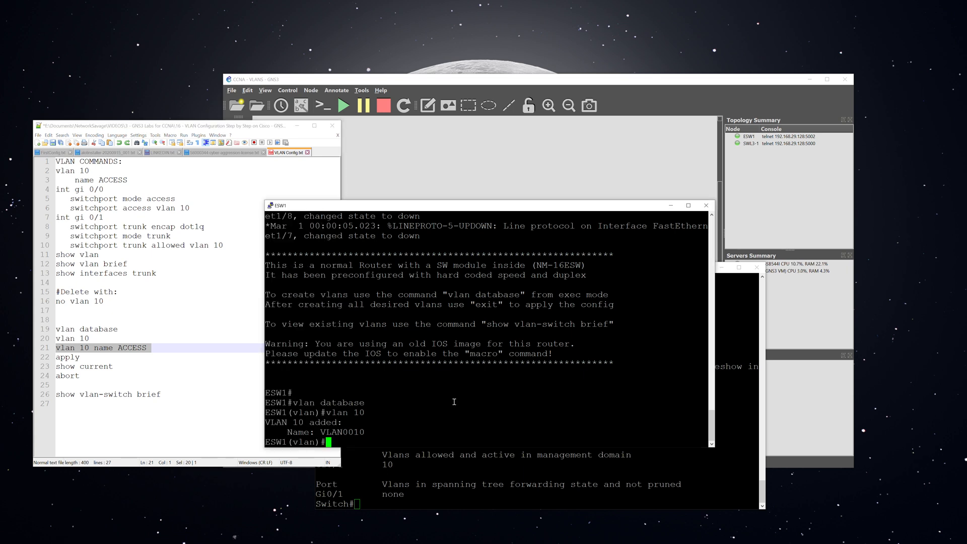
pyautogui.write('vlan 10 name ACCESS')
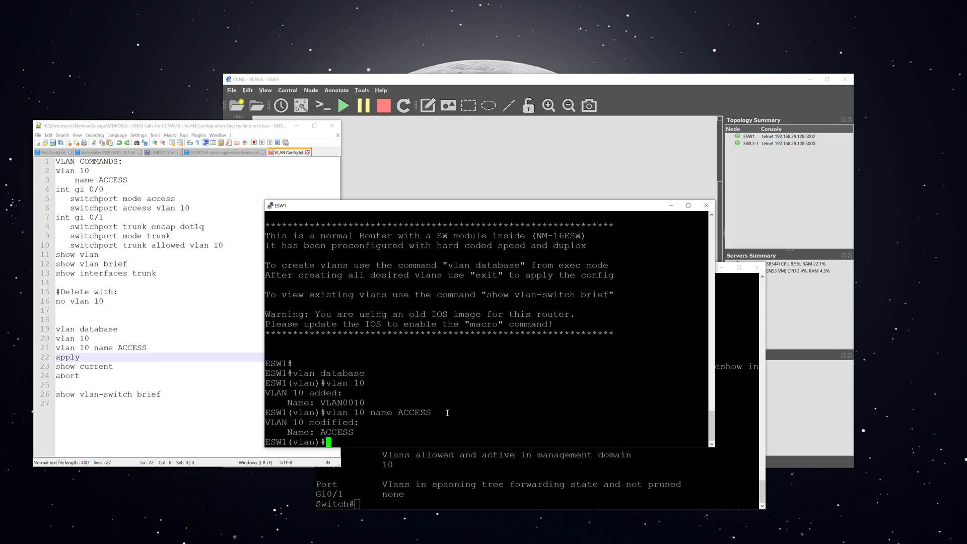
# - Abort the VLAN database changes and confirm show vlan-switch brief lists no VLAN 10
pyautogui.write('ab')
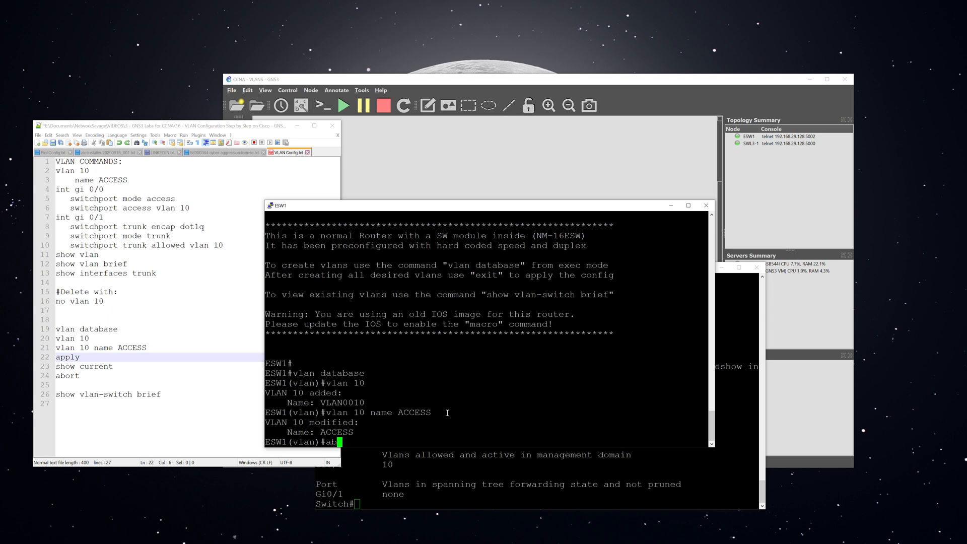
pyautogui.write('ort')
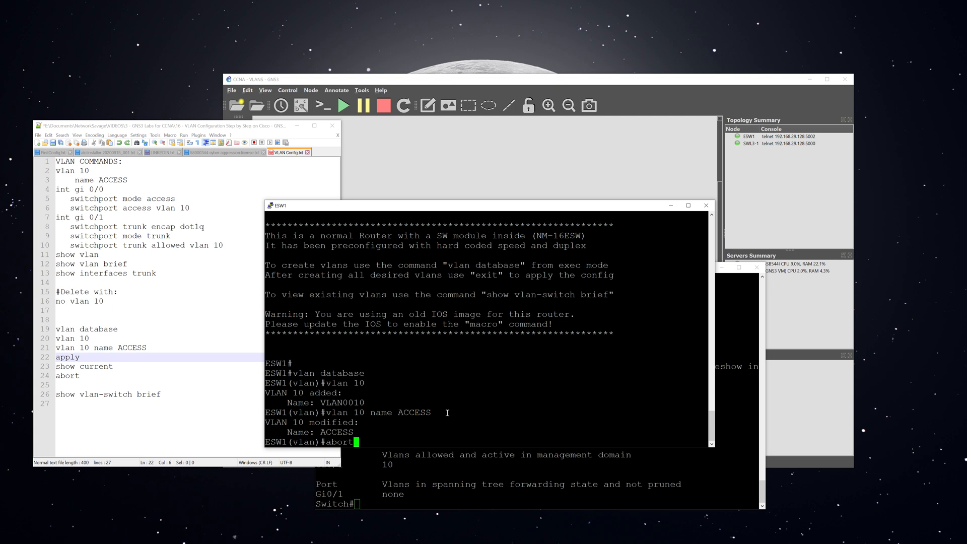
pyautogui.write('sh')
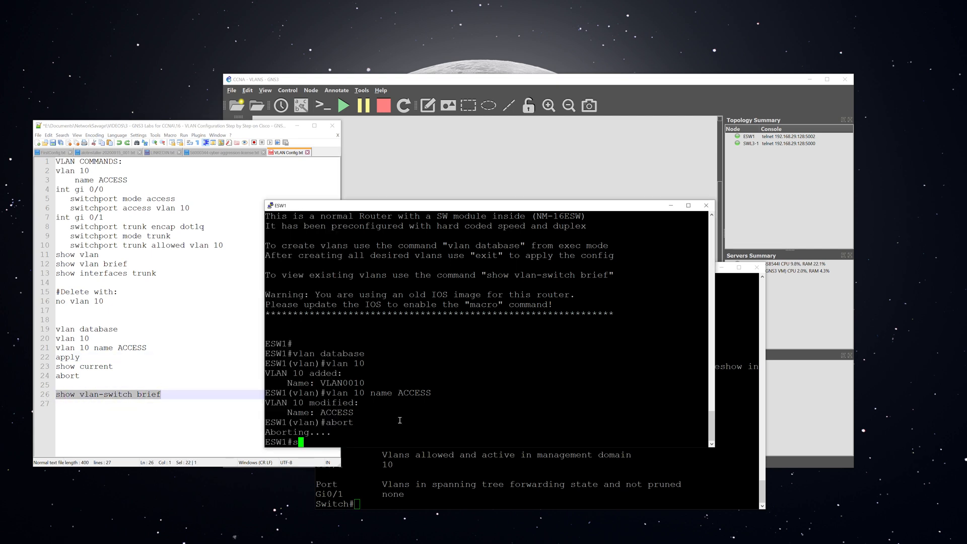
pyautogui.write('how vlan-switch brief')
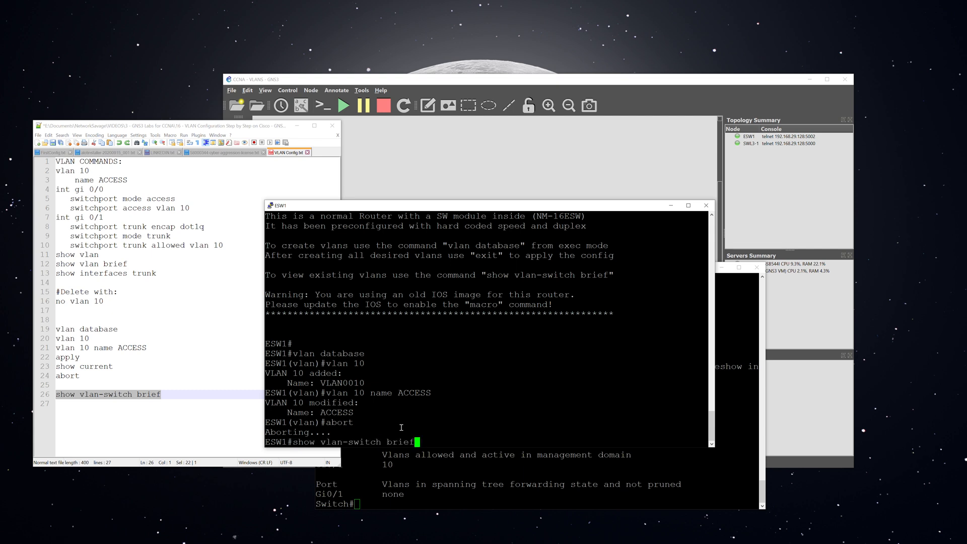
pyautogui.press('enter')
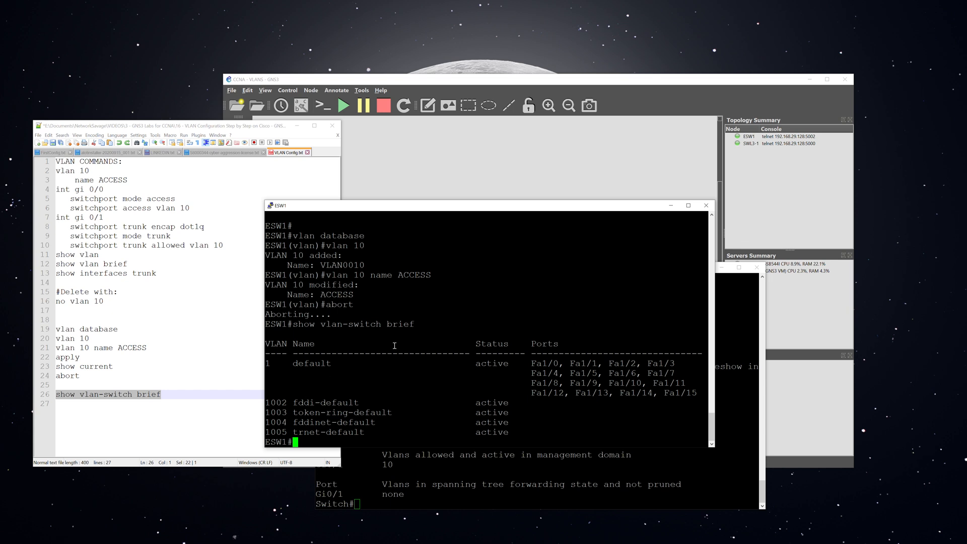
# - Apply VLAN 10 ACCESS in ESW1's VLAN database and verify it is listed as active
pyautogui.write('vlan database')
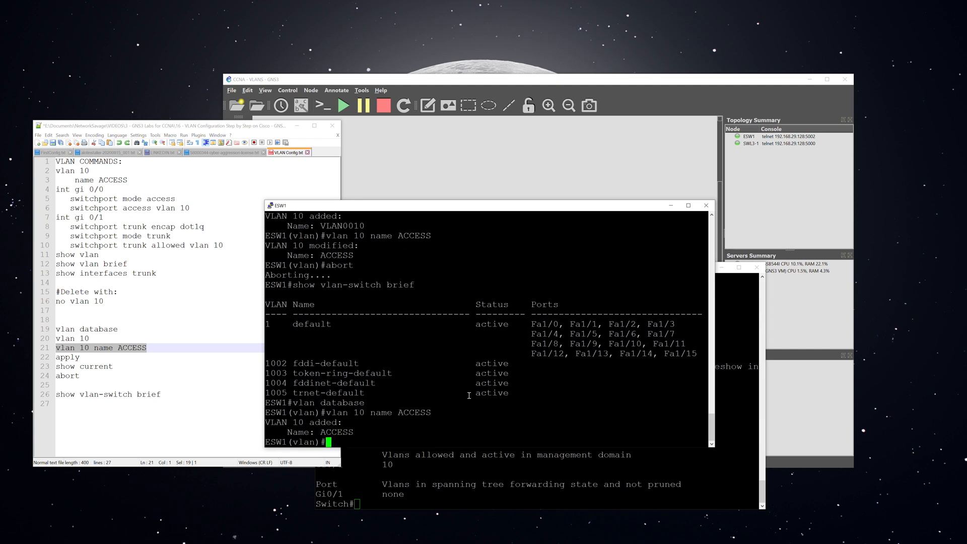
pyautogui.write('apply')
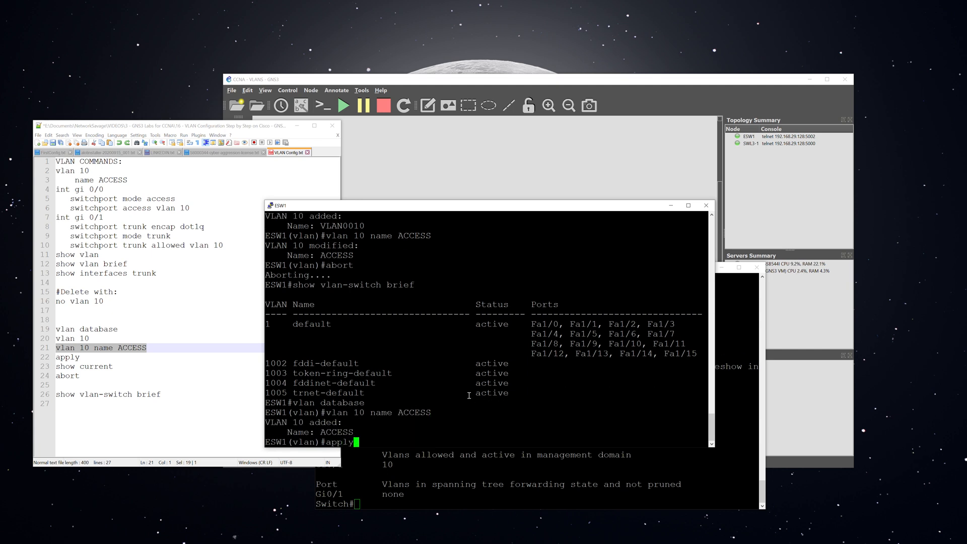
pyautogui.press('Return')
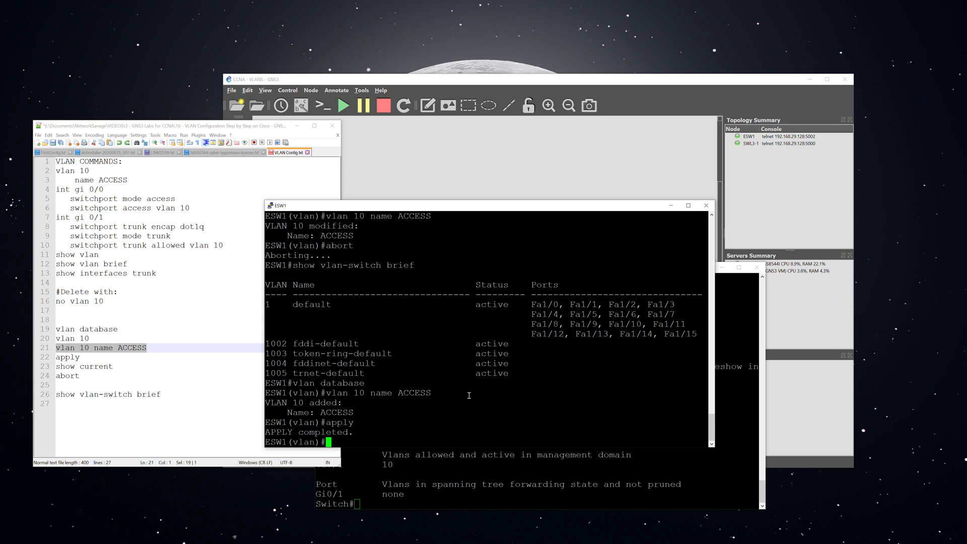
pyautogui.write('show curr')
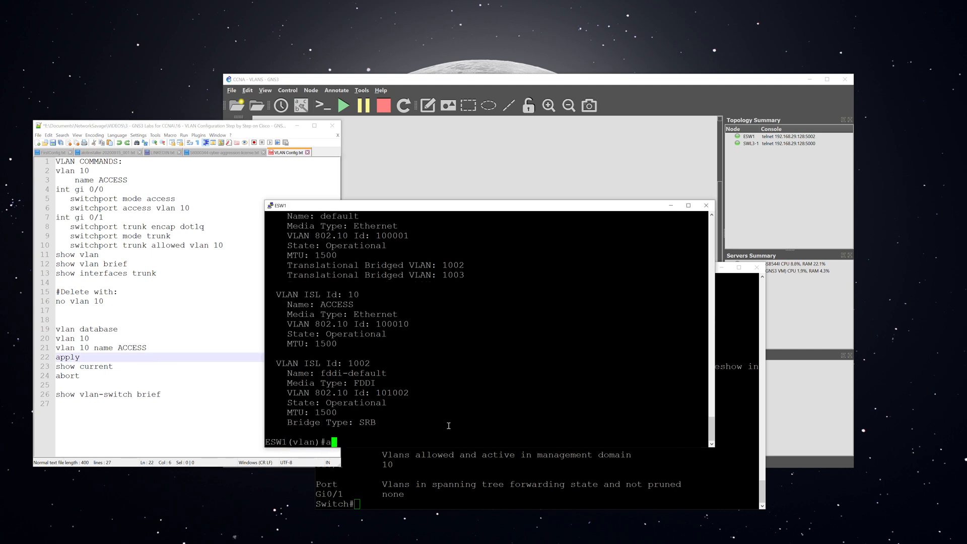
pyautogui.write('bort')
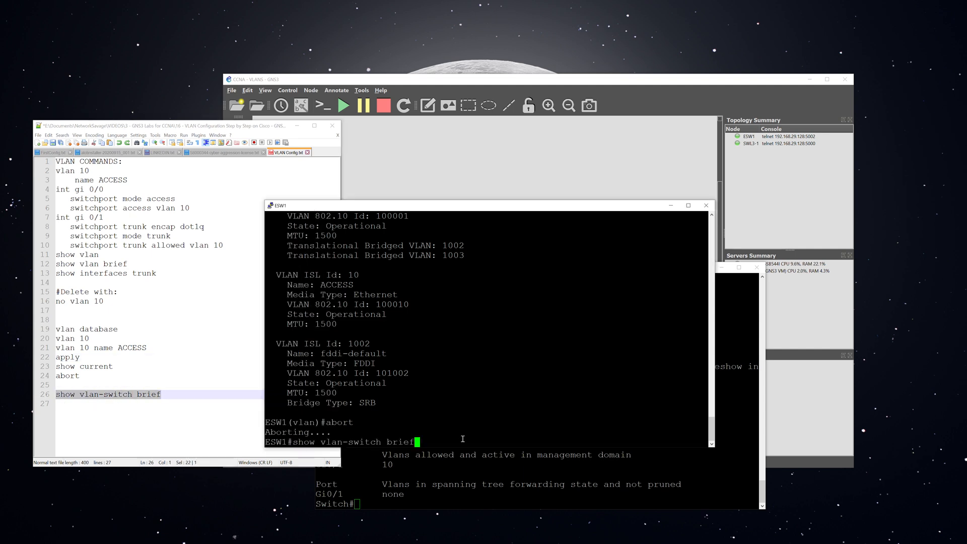
pyautogui.press('Return')
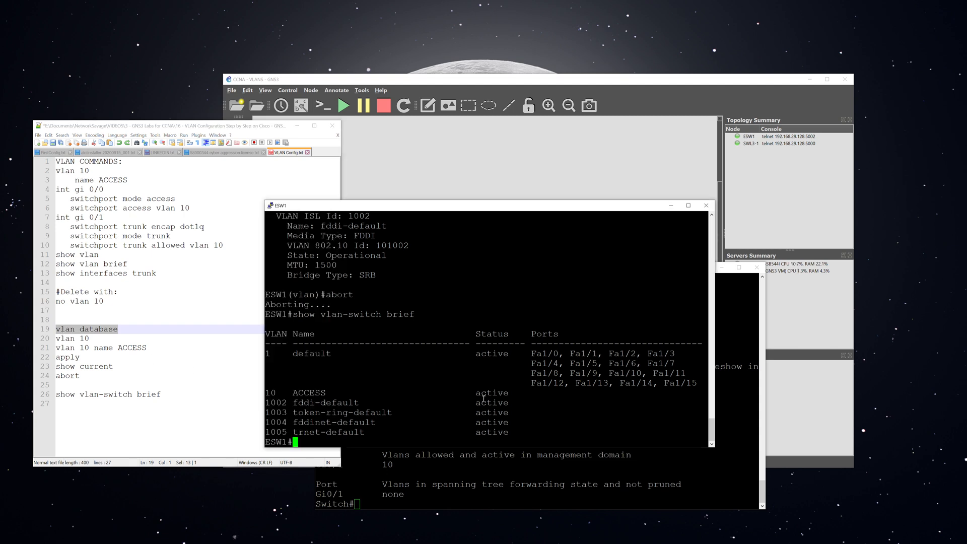
# - Issue no vlan 10 in ESW1's VLAN database, then abort without committing
pyautogui.write('vlan database')
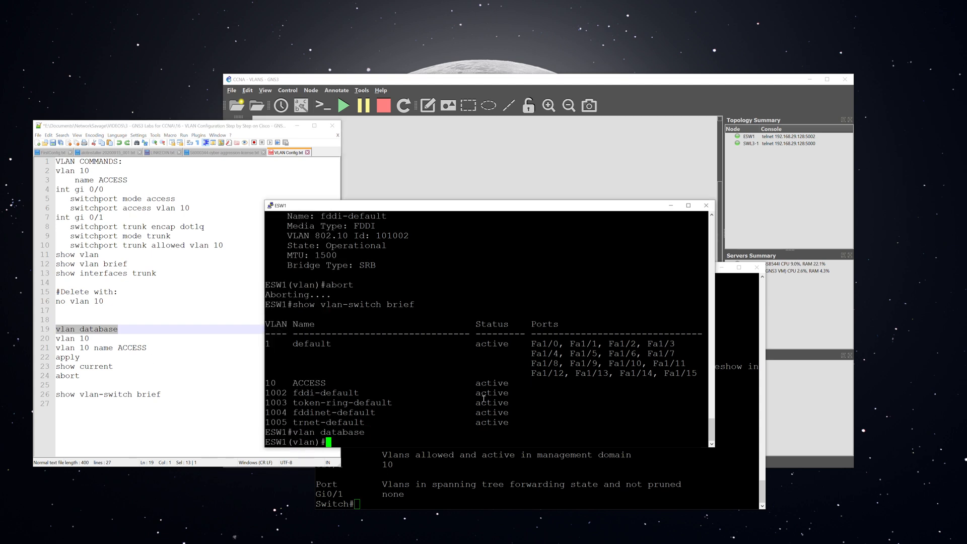
pyautogui.write('no vlan 10')
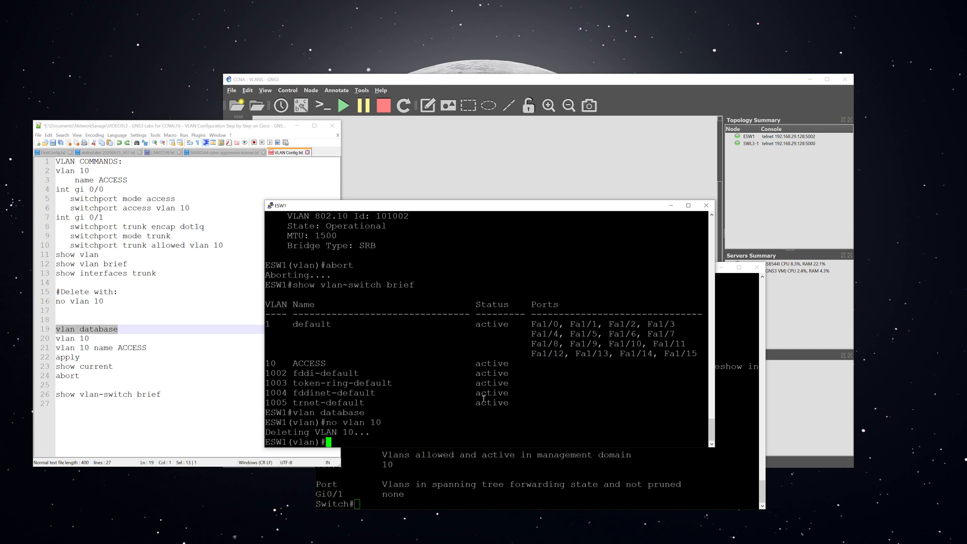
pyautogui.write('abort')
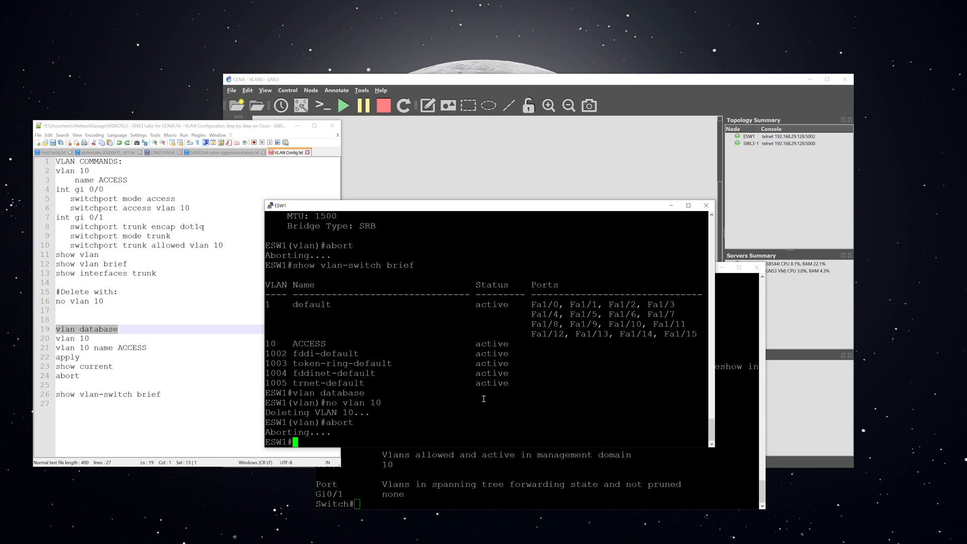
# - Delete VLAN 10 from ESW1 again and apply the deletion
pyautogui.write('no vlan 10')
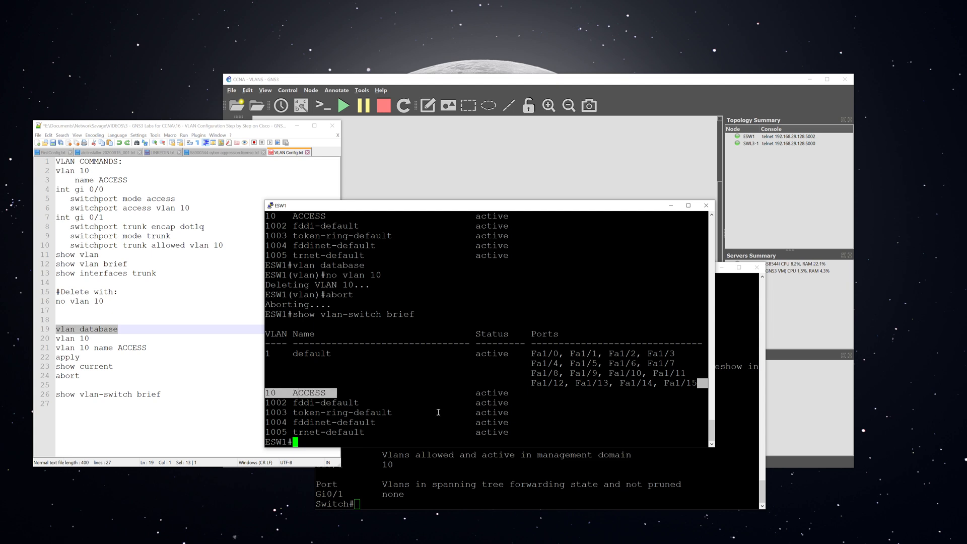
pyautogui.write('vlan database')
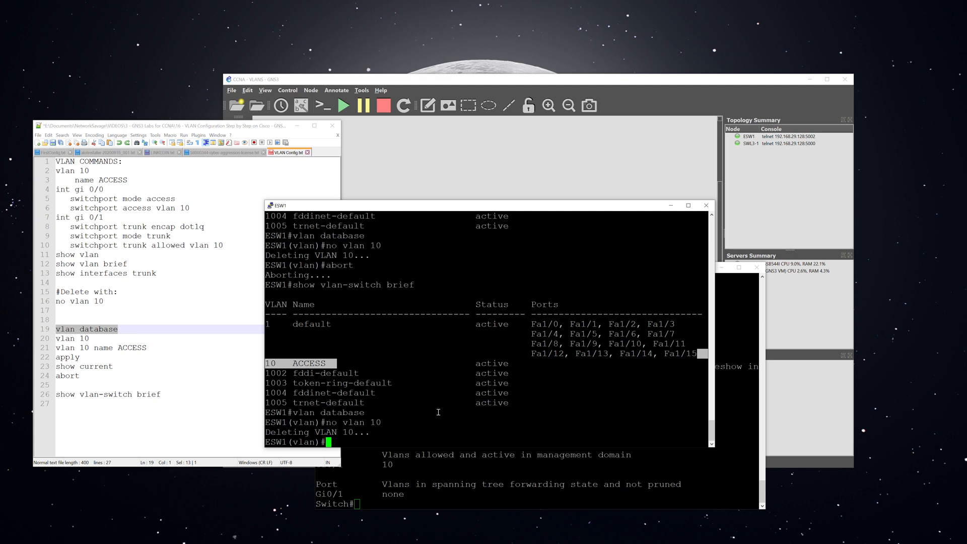
pyautogui.write('apply')
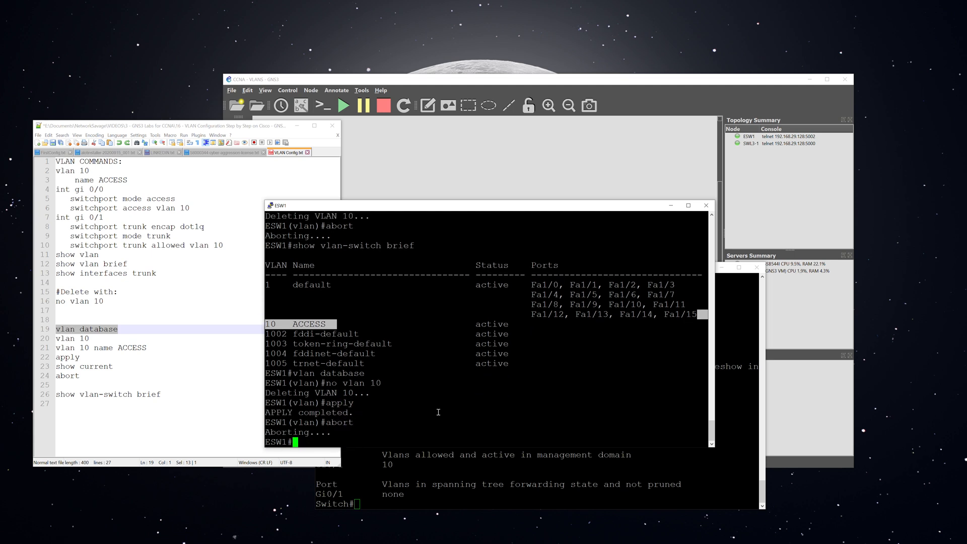
pyautogui.write('vlan database')
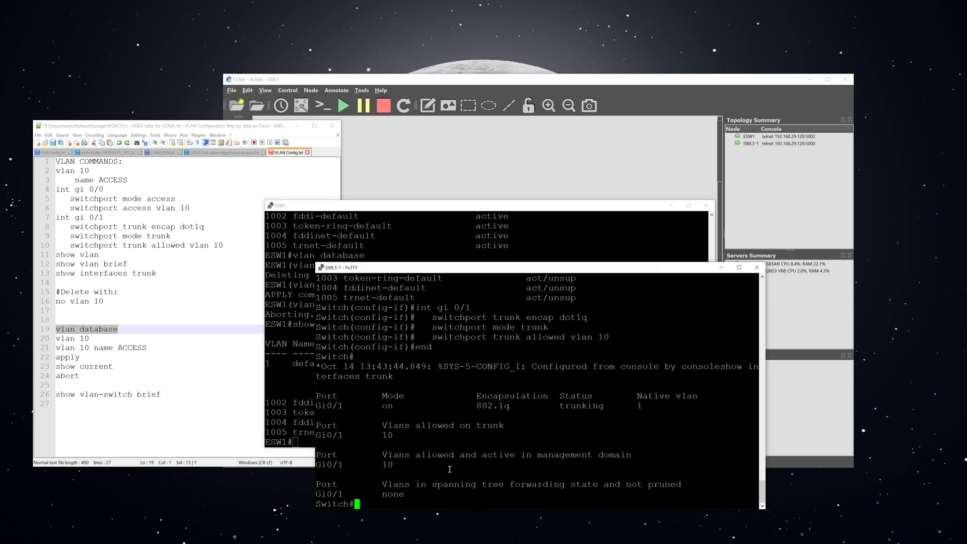
# - Issue no vlan 10 in SWL3-1 global configuration and begin a show vlan check
pyautogui.write('conf t')
pyautogui.write('no')
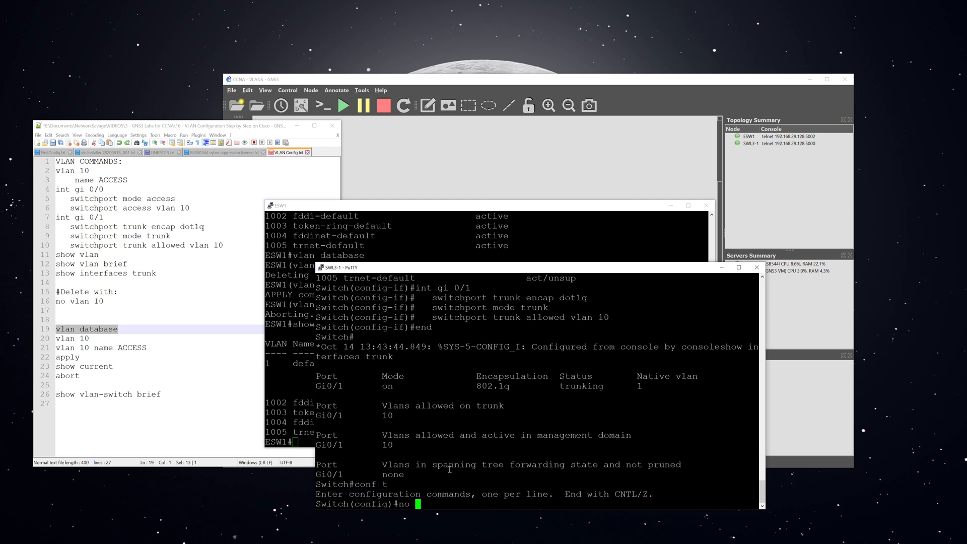
pyautogui.write('vlan 10')
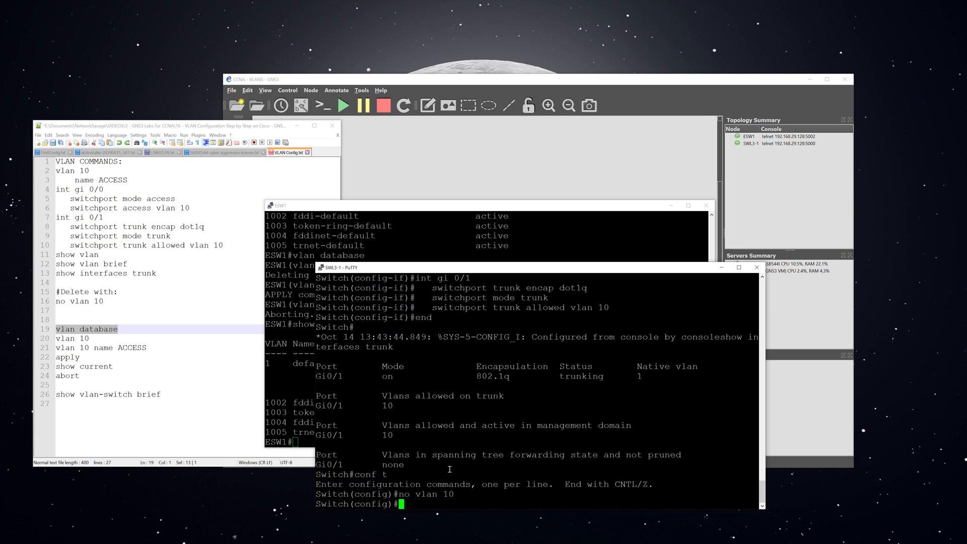
pyautogui.write('do s')
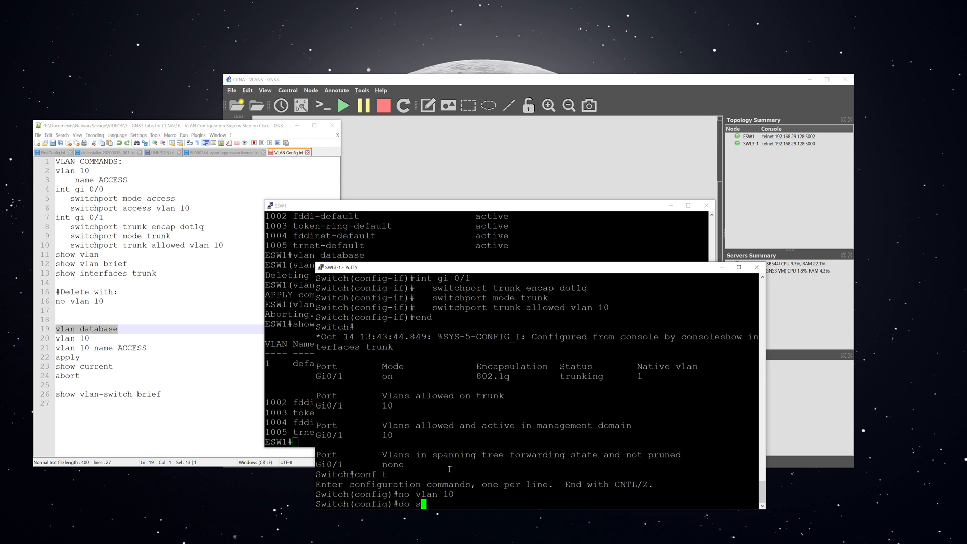